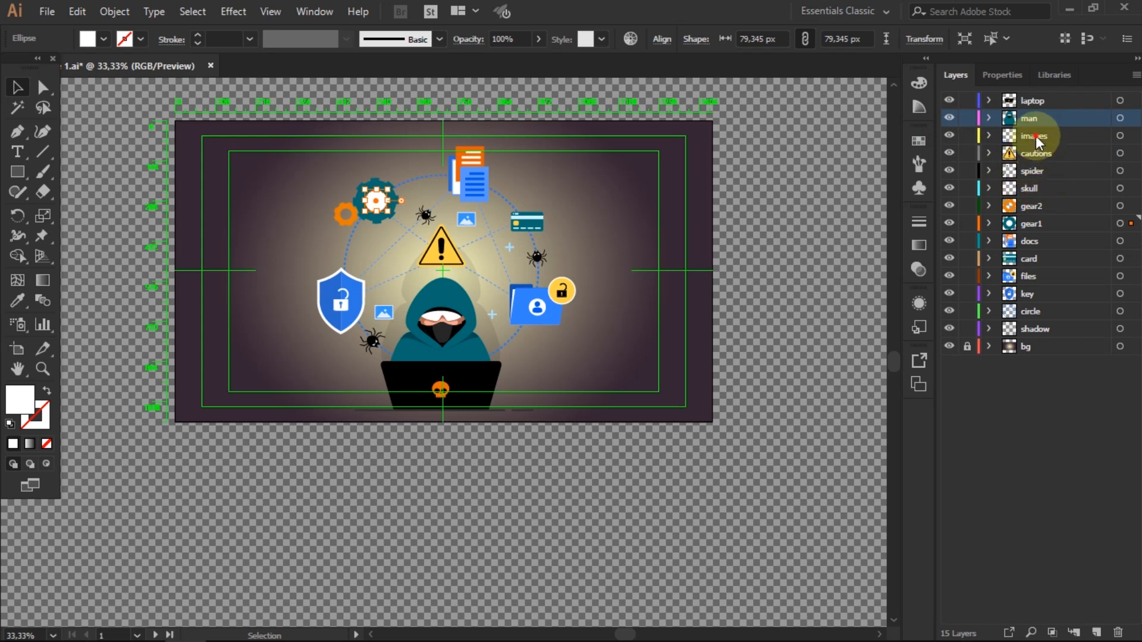
Step: Switch to After Effects and confirm the 1920×1080, 29.97 fps composition settings unchanged
{"action": "left_click", "coordinate": [1034, 136]}
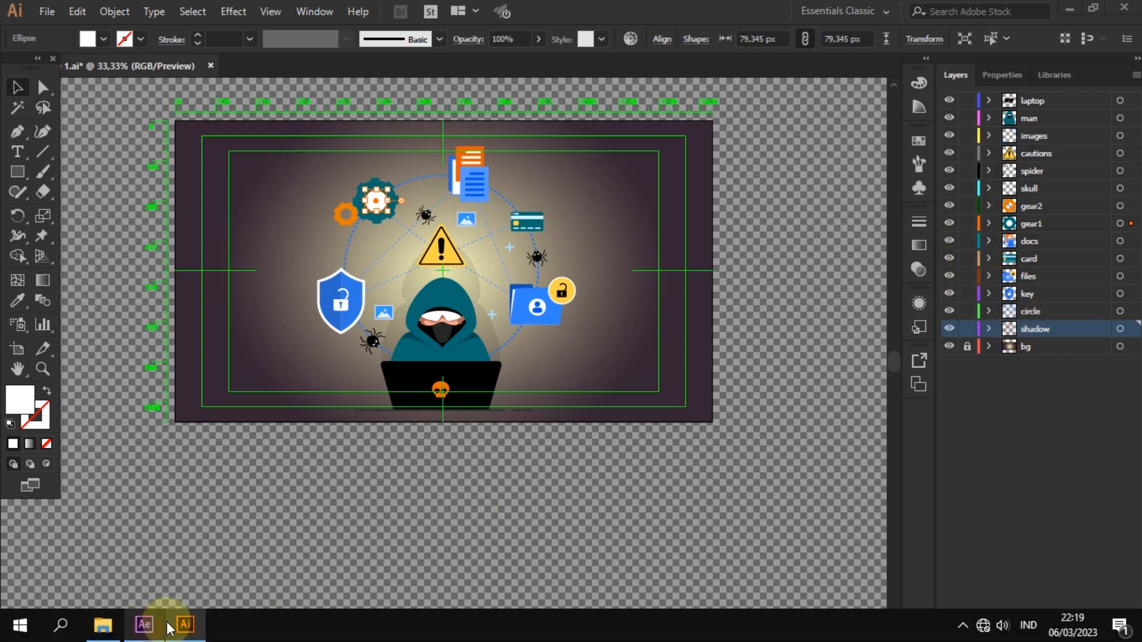
{"action": "left_click", "coordinate": [144, 625]}
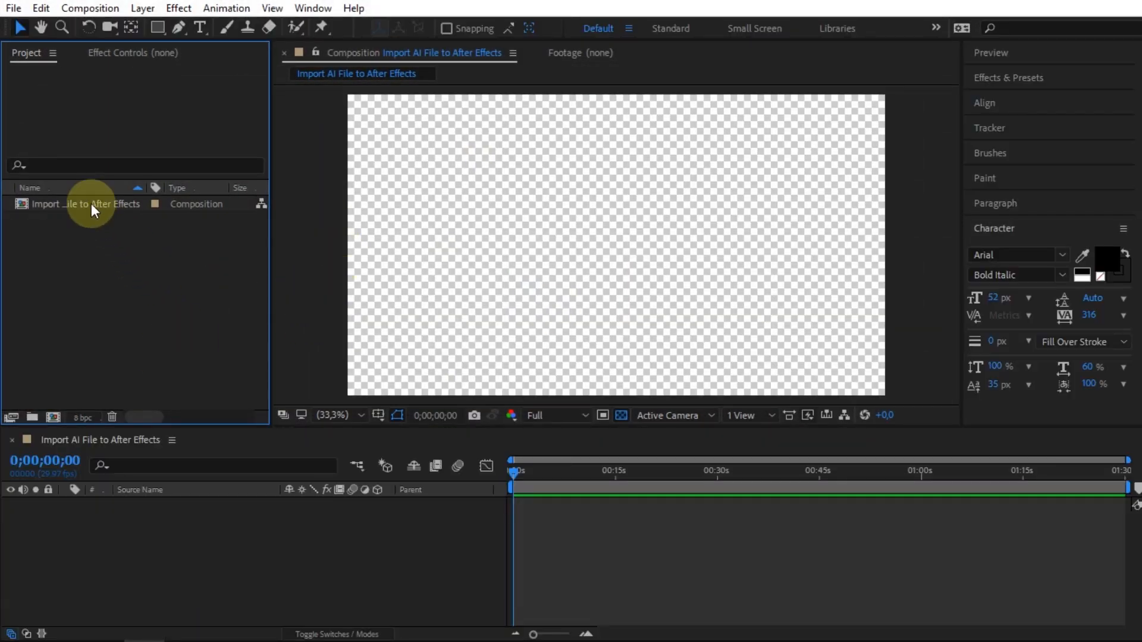
{"action": "left_click", "coordinate": [89, 8]}
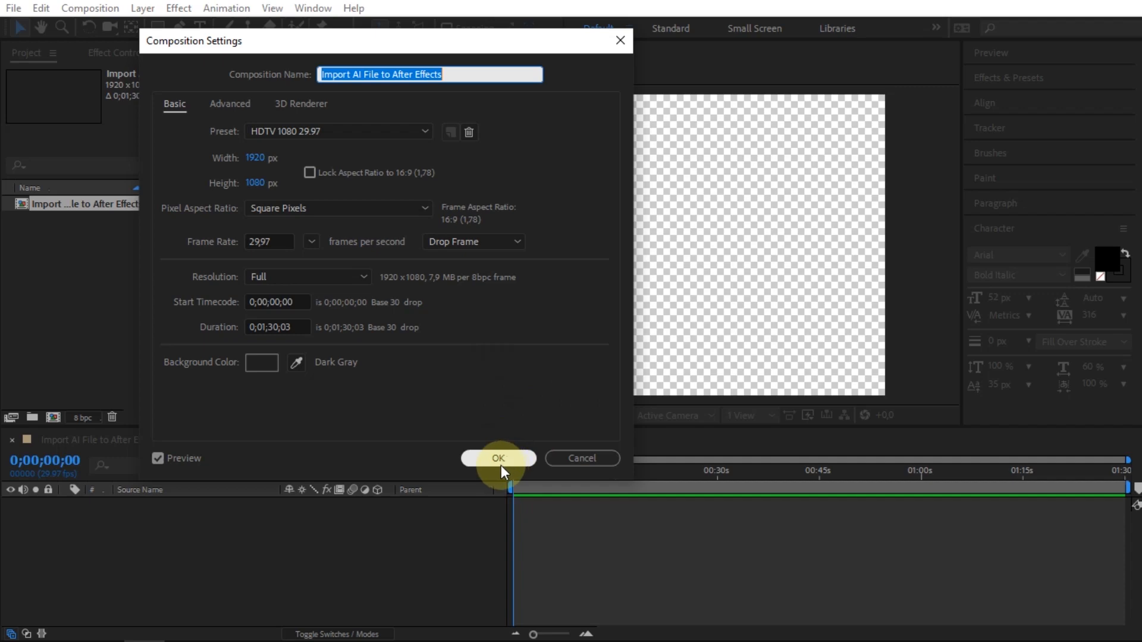
{"action": "left_click", "coordinate": [498, 458]}
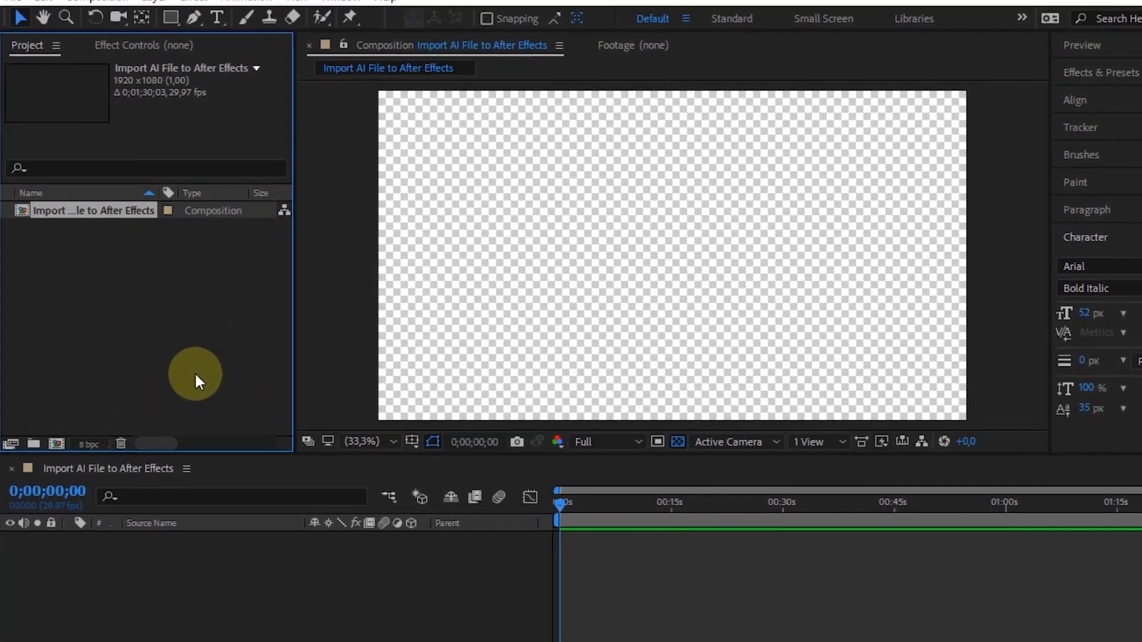
Step: Start a file import from the Project panel and select Cyber Crime 1
{"action": "right_click", "coordinate": [145, 328]}
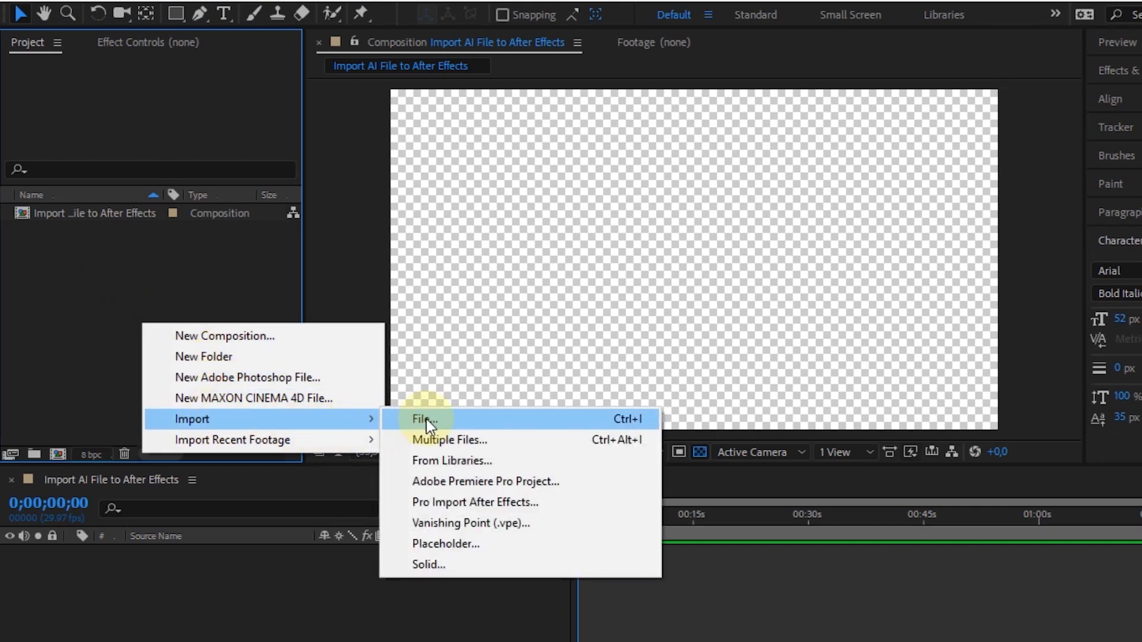
{"action": "left_click", "coordinate": [424, 419]}
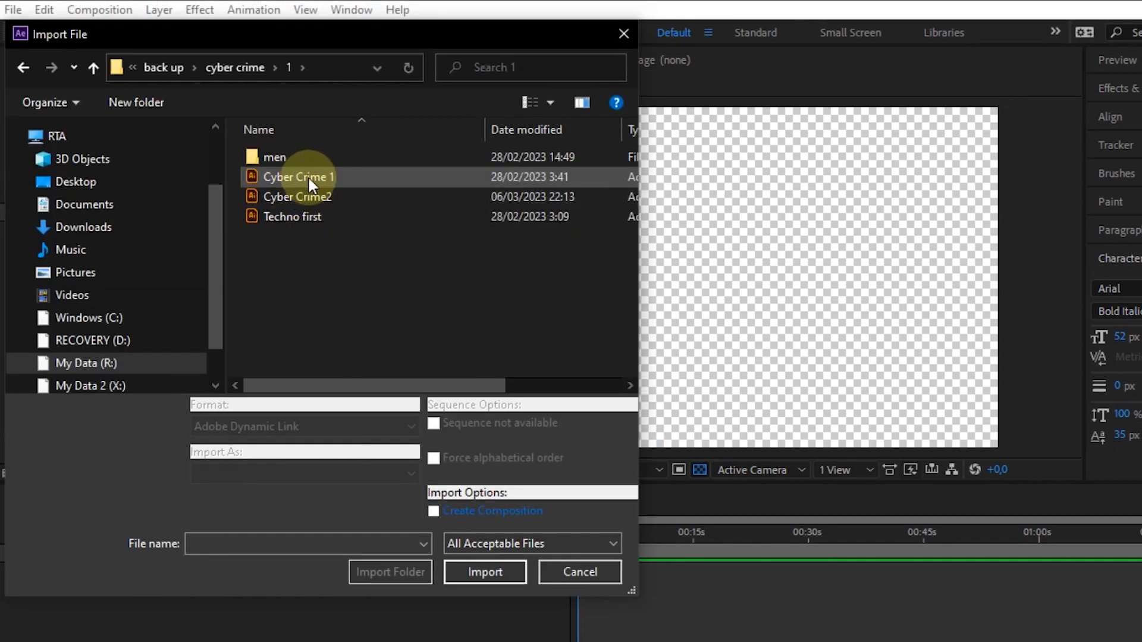
{"action": "left_click", "coordinate": [296, 177]}
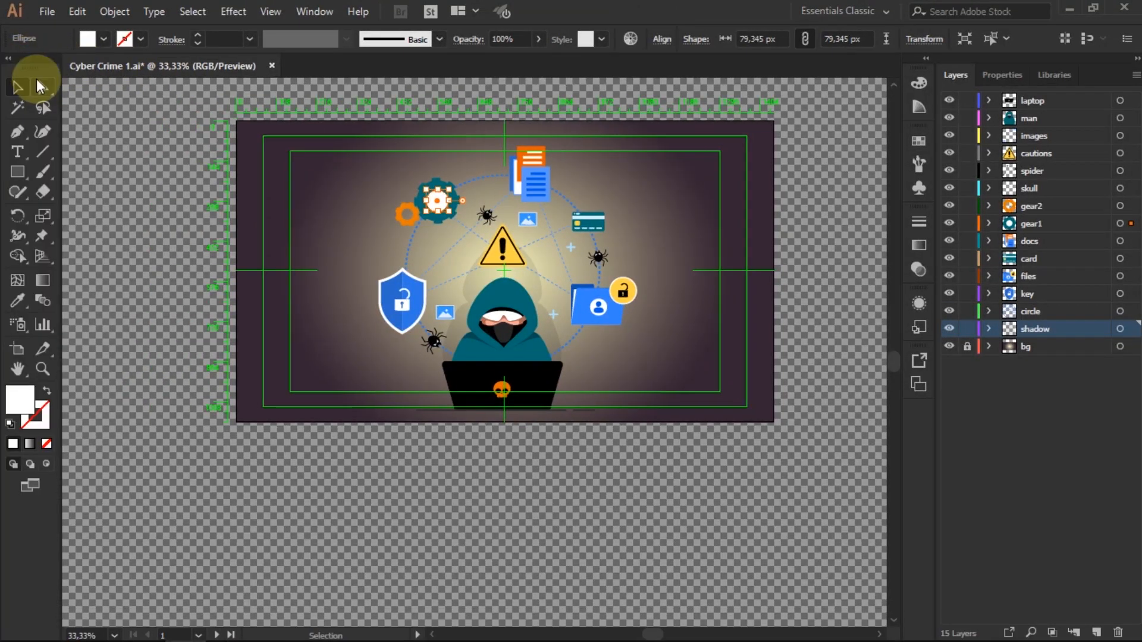
{"action": "mouse_move", "coordinate": [144, 73]}
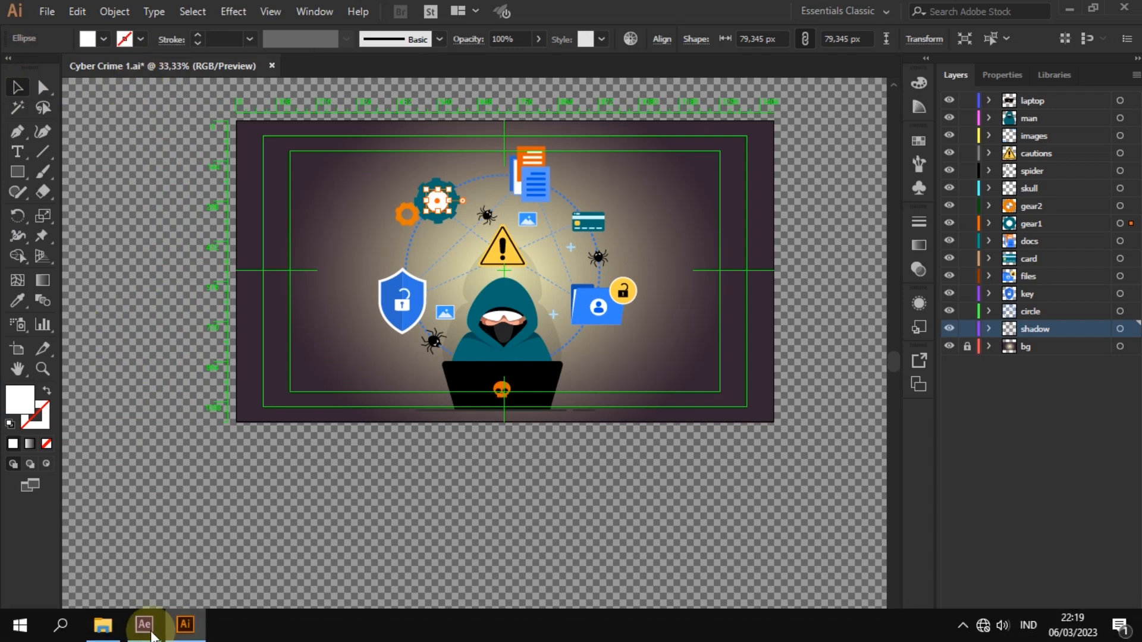
Step: Back in the import browser, keep Import As footage and import Cyber Crime 1
{"action": "left_click", "coordinate": [144, 625]}
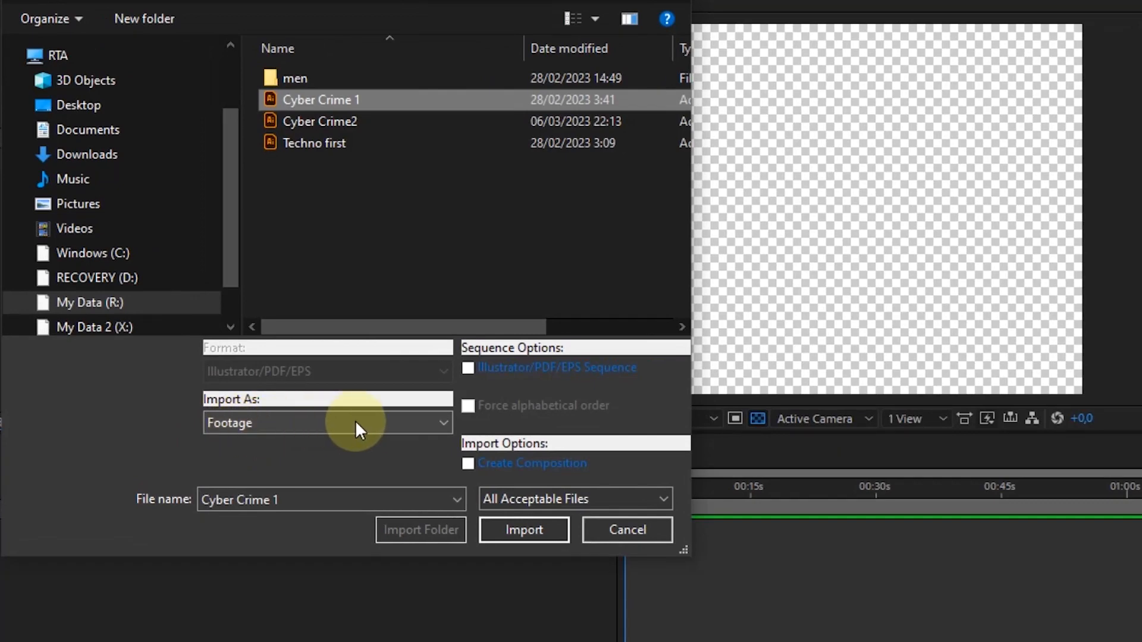
{"action": "left_click", "coordinate": [326, 422]}
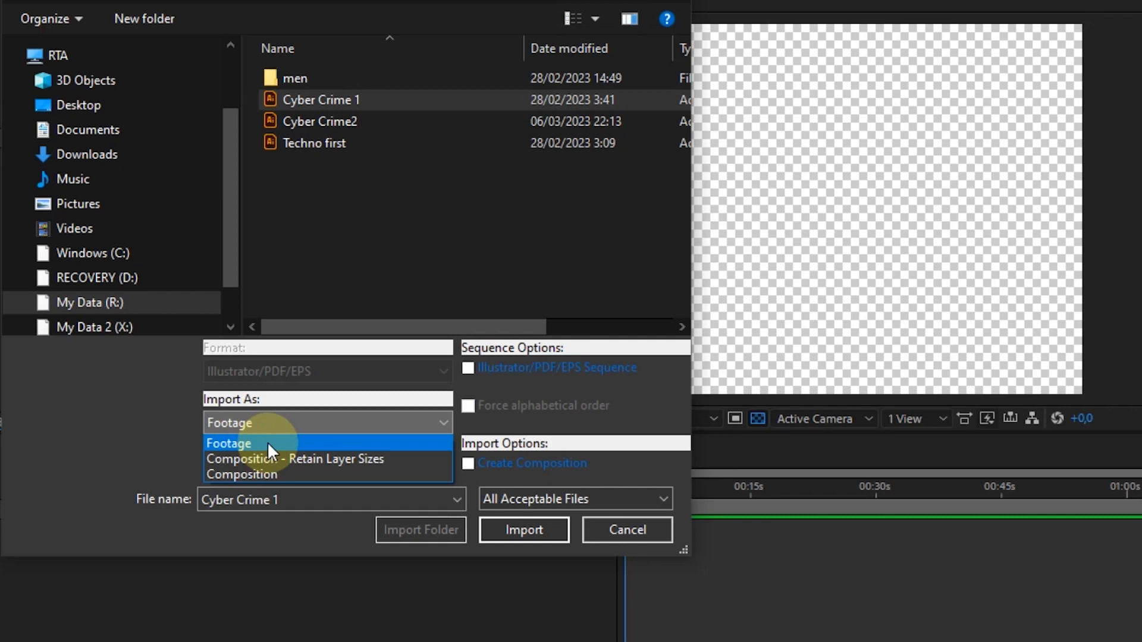
{"action": "left_click", "coordinate": [229, 443]}
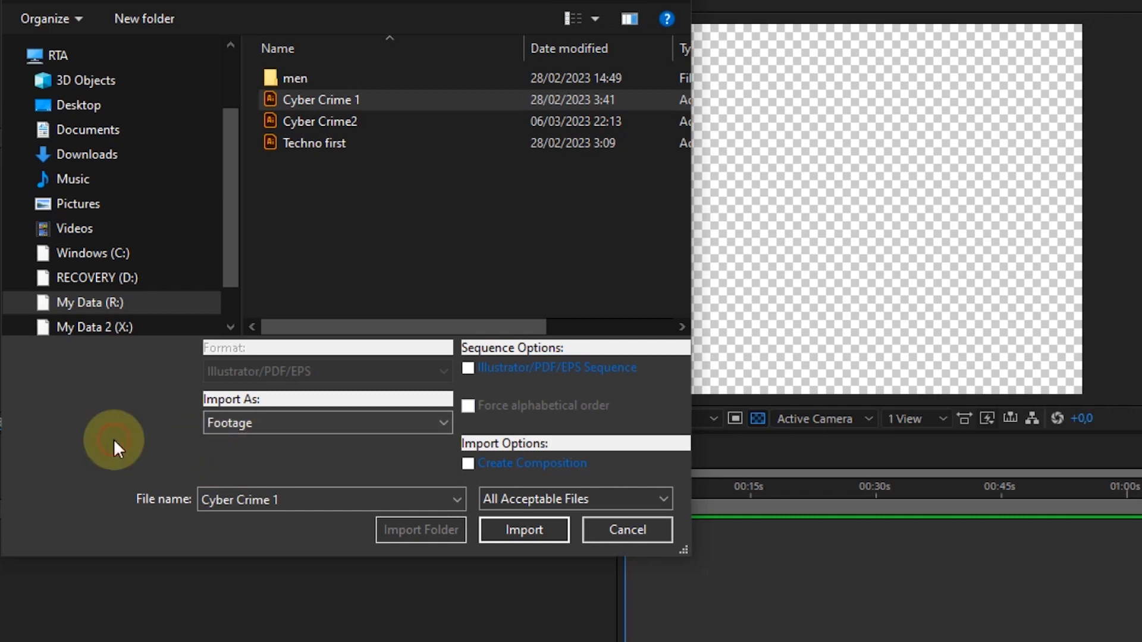
{"action": "left_click", "coordinate": [523, 529]}
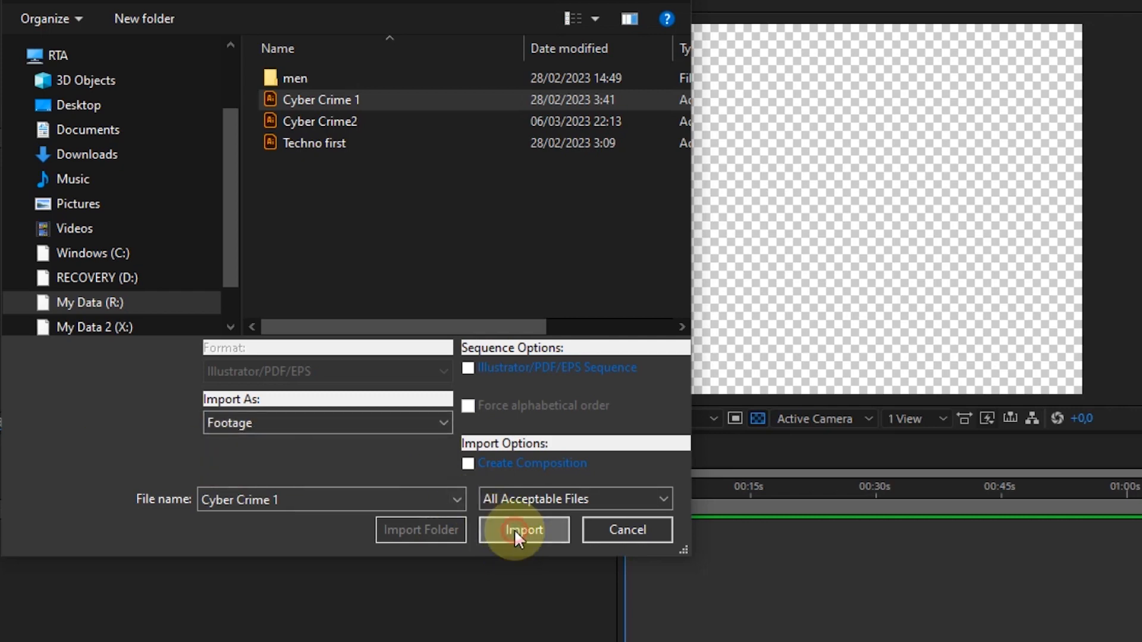
{"action": "left_click", "coordinate": [523, 529]}
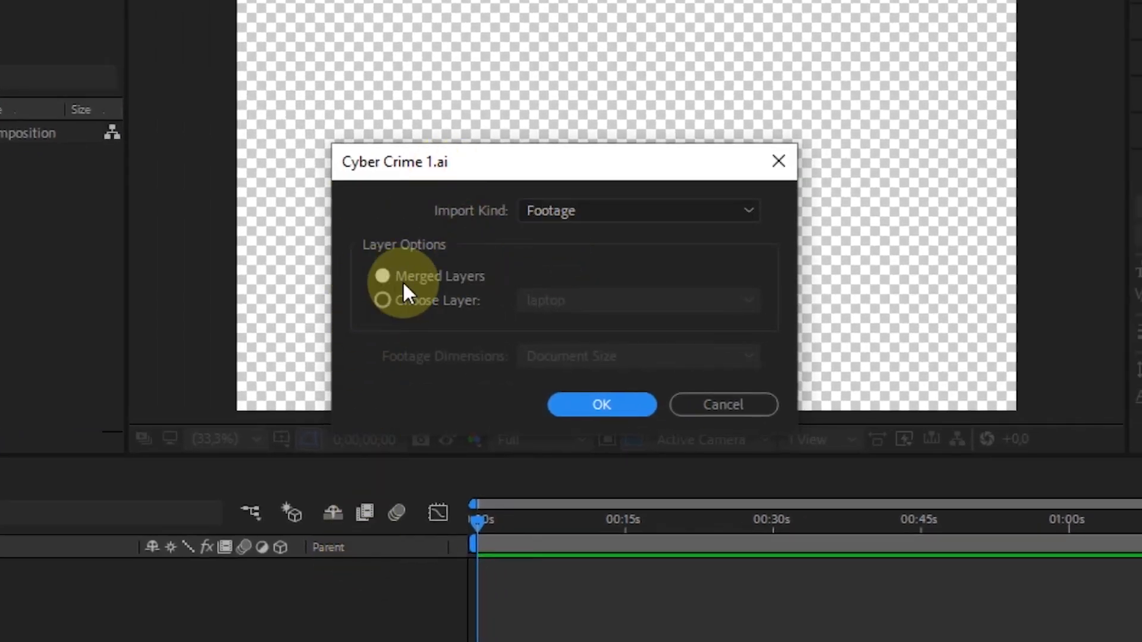
Step: Set Import Kind to Composition in the Cyber Crime 1.ai dialog so layers stay separate
{"action": "left_click", "coordinate": [638, 211]}
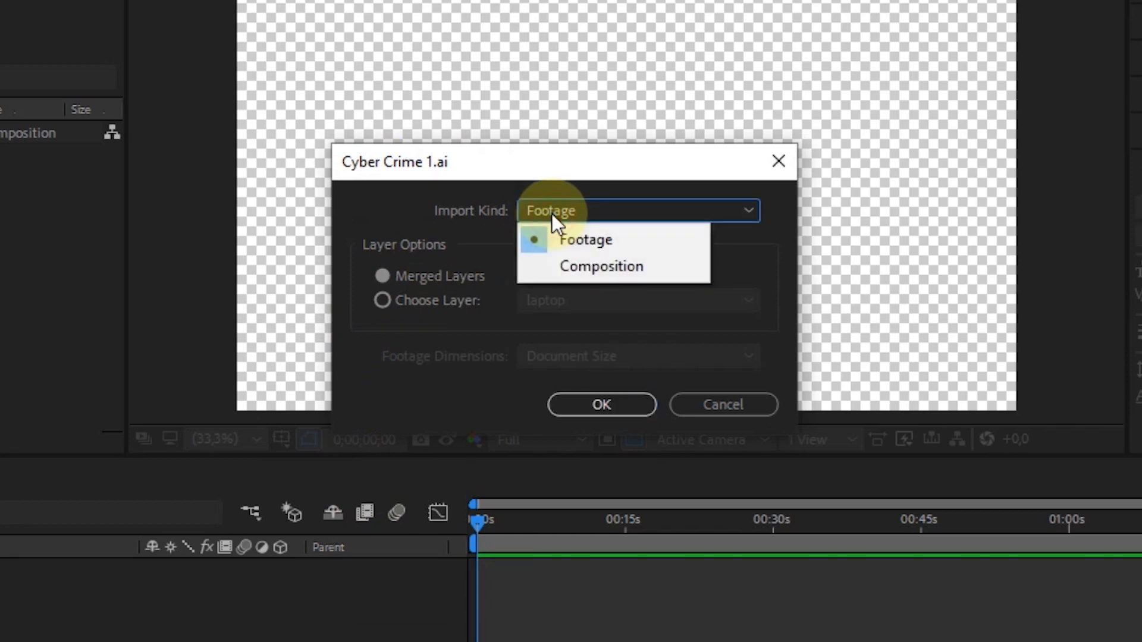
{"action": "left_click", "coordinate": [600, 266]}
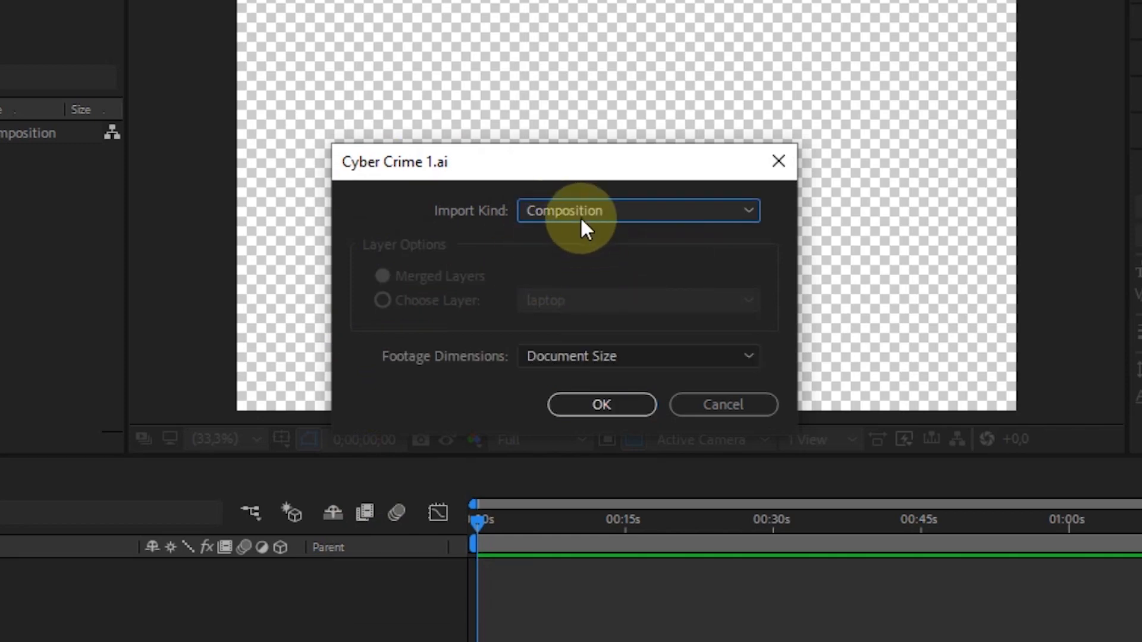
{"action": "left_click", "coordinate": [637, 211]}
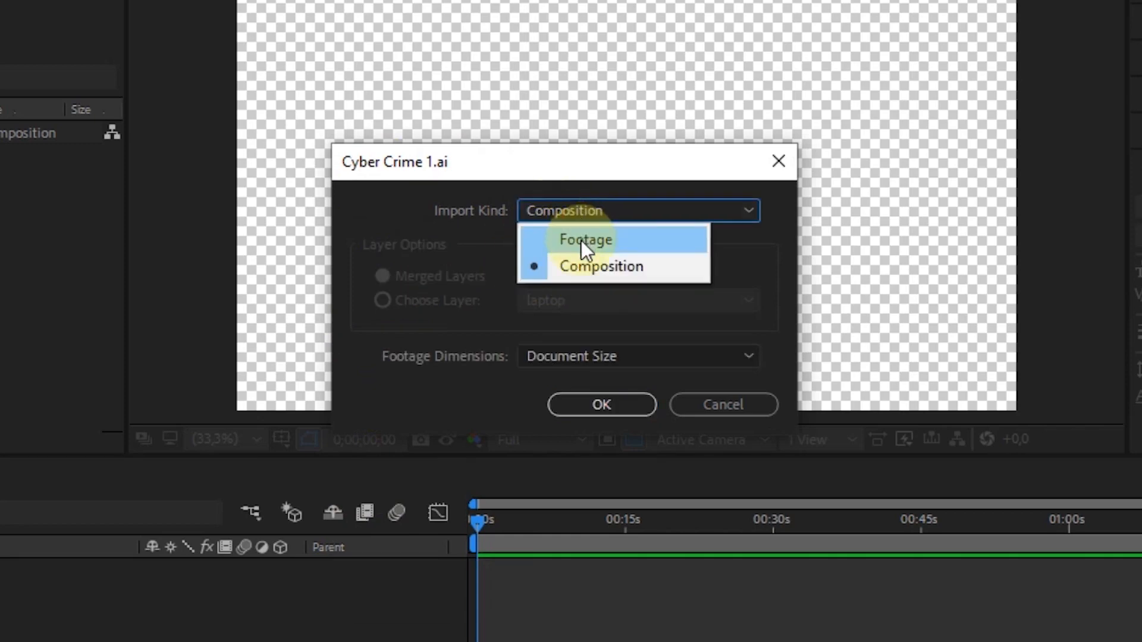
{"action": "left_click", "coordinate": [601, 405]}
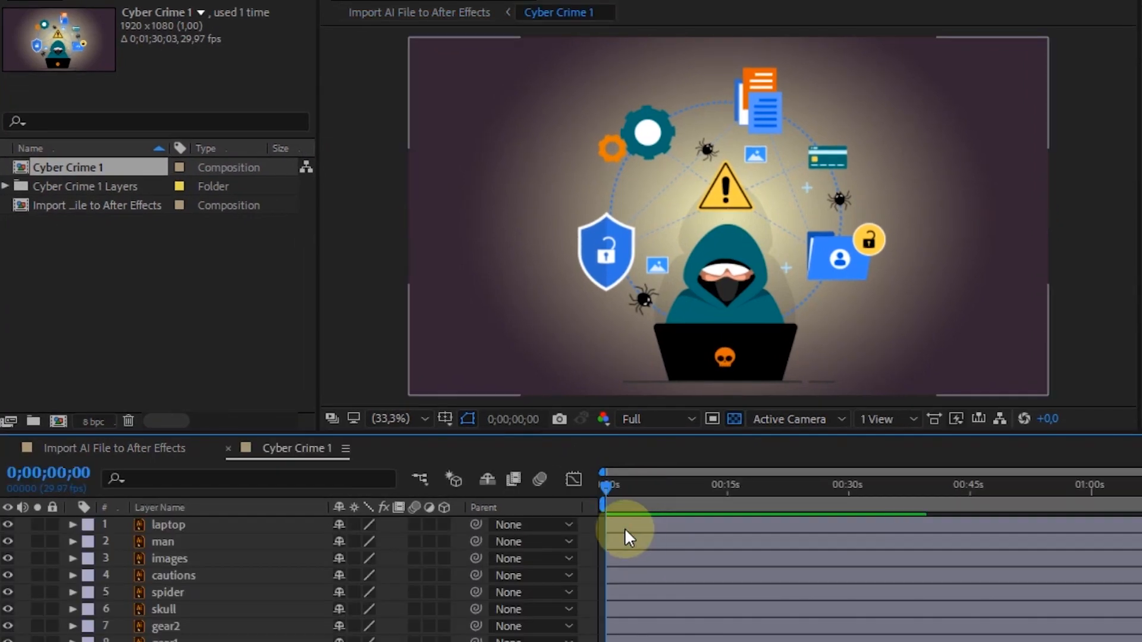
Step: Open the Cyber Crime 1 composition to show its separate Illustrator layers in the timeline
{"action": "left_click", "coordinate": [168, 524]}
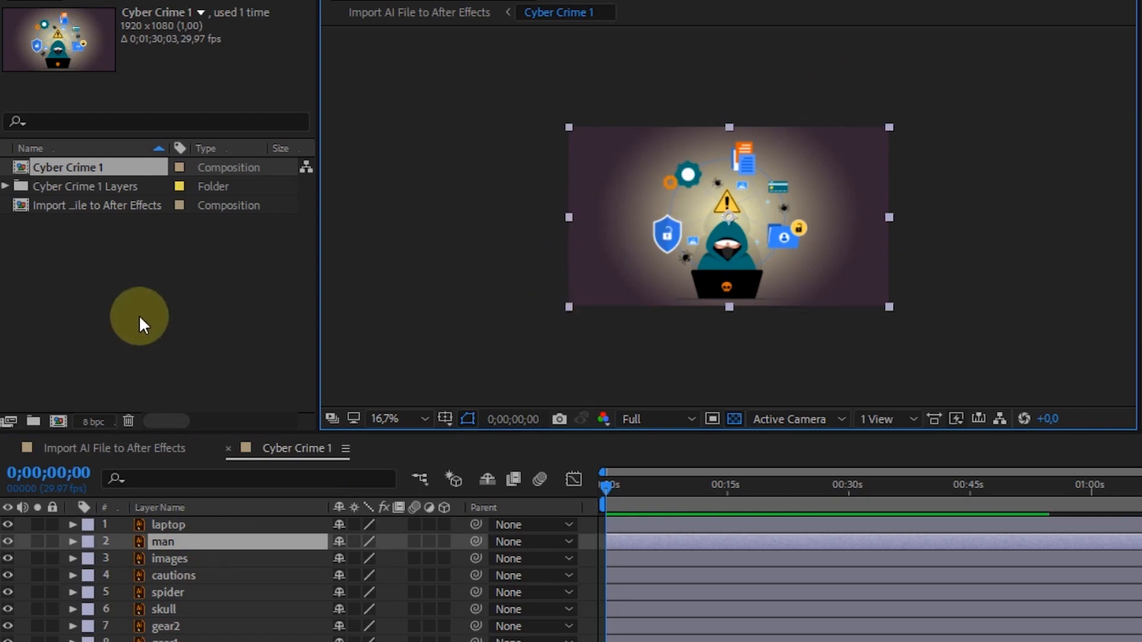
Step: Import Cyber Crime2.ai as flat Footage and place it atop the main composition
{"action": "left_click", "coordinate": [736, 231]}
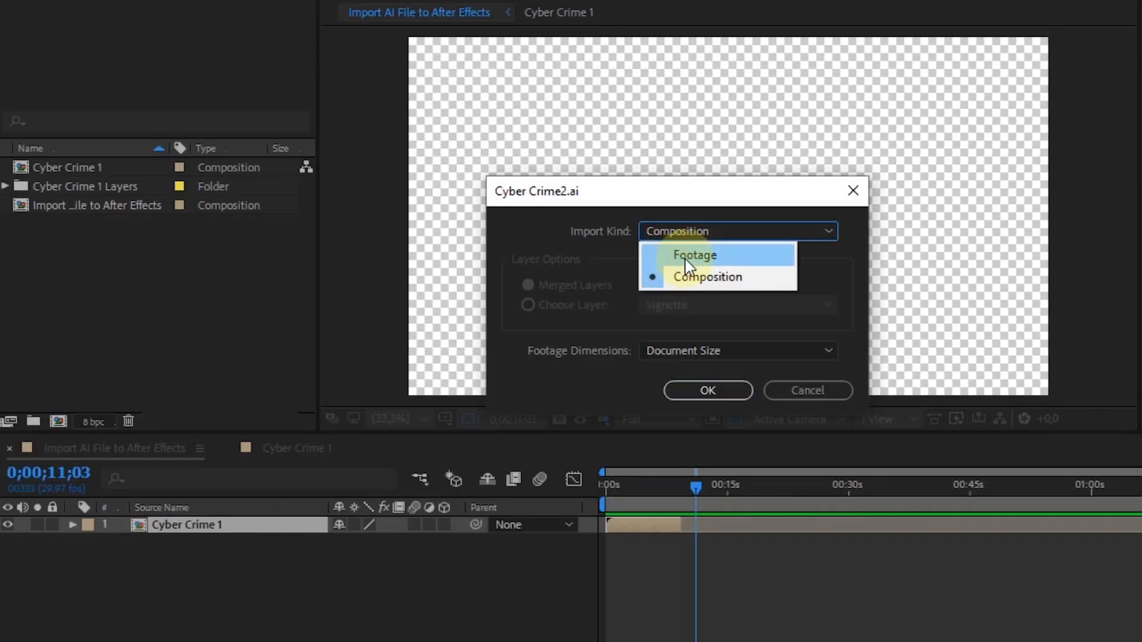
{"action": "left_click", "coordinate": [694, 255]}
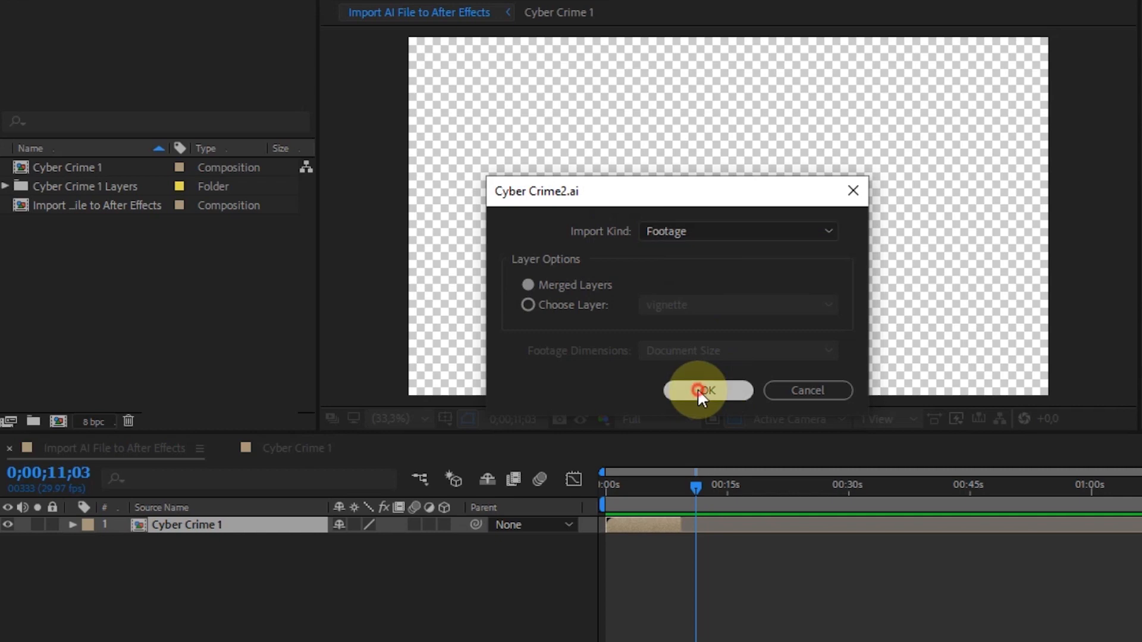
{"action": "left_click", "coordinate": [702, 390]}
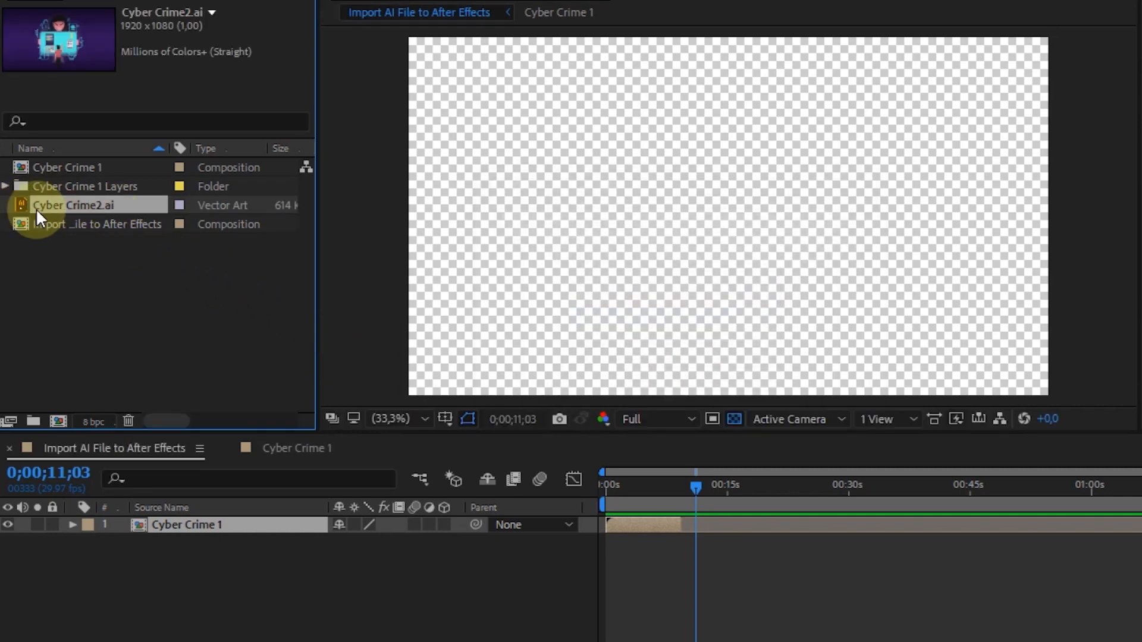
{"action": "left_click", "coordinate": [73, 205]}
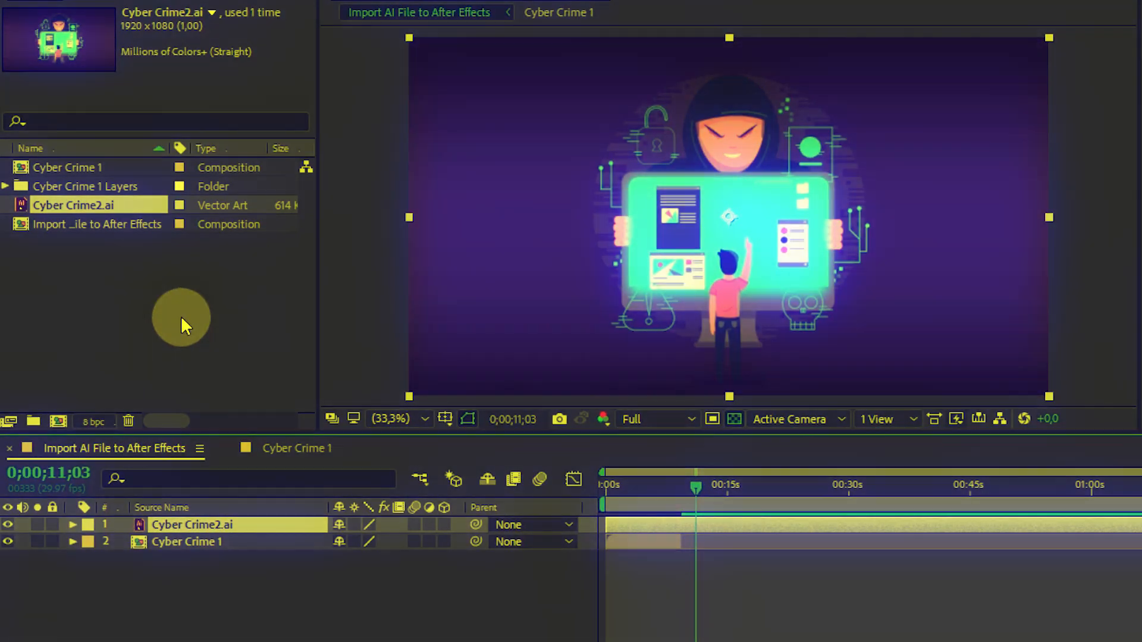
Step: Import Cyber Crime2 again as Composition - Retain Layer Sizes with its layers folder
{"action": "right_click", "coordinate": [181, 318]}
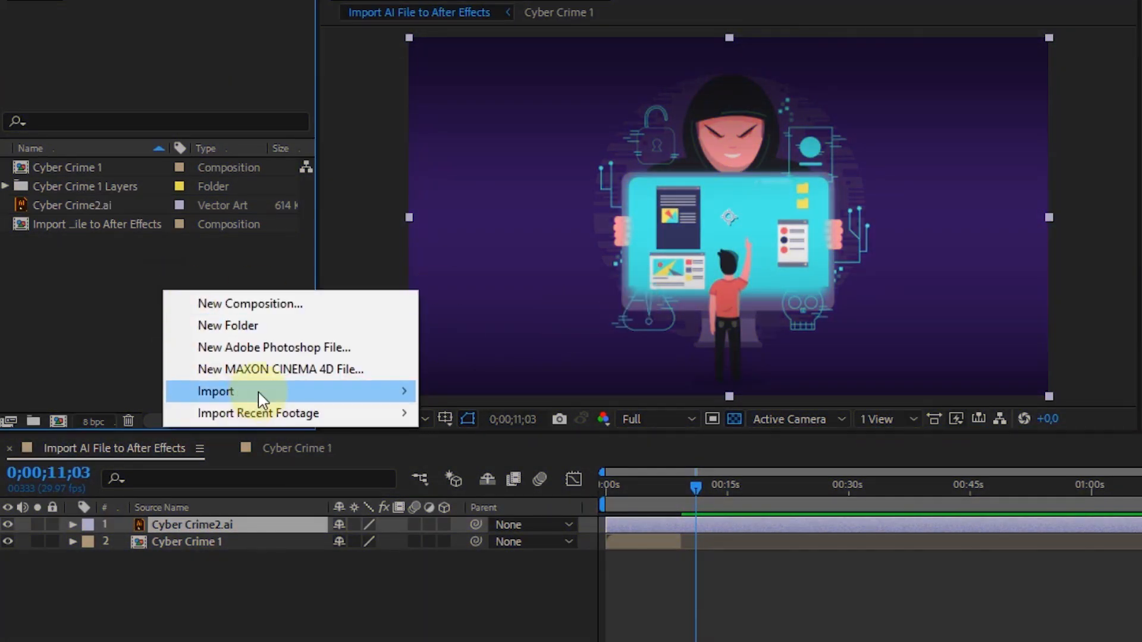
{"action": "left_click", "coordinate": [216, 392]}
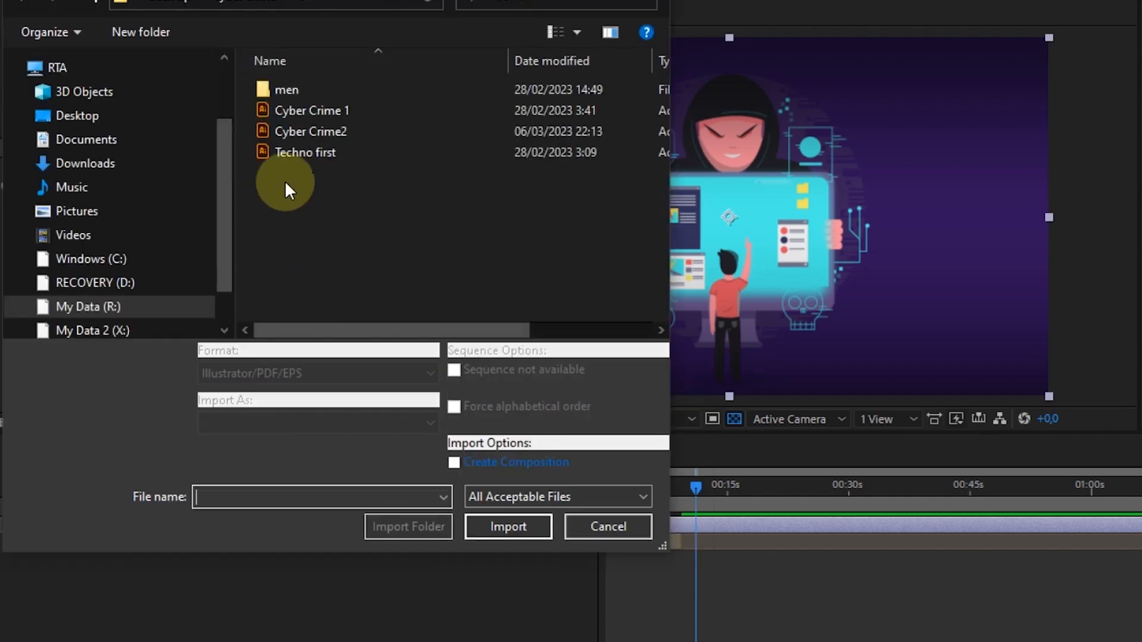
{"action": "left_click", "coordinate": [310, 131]}
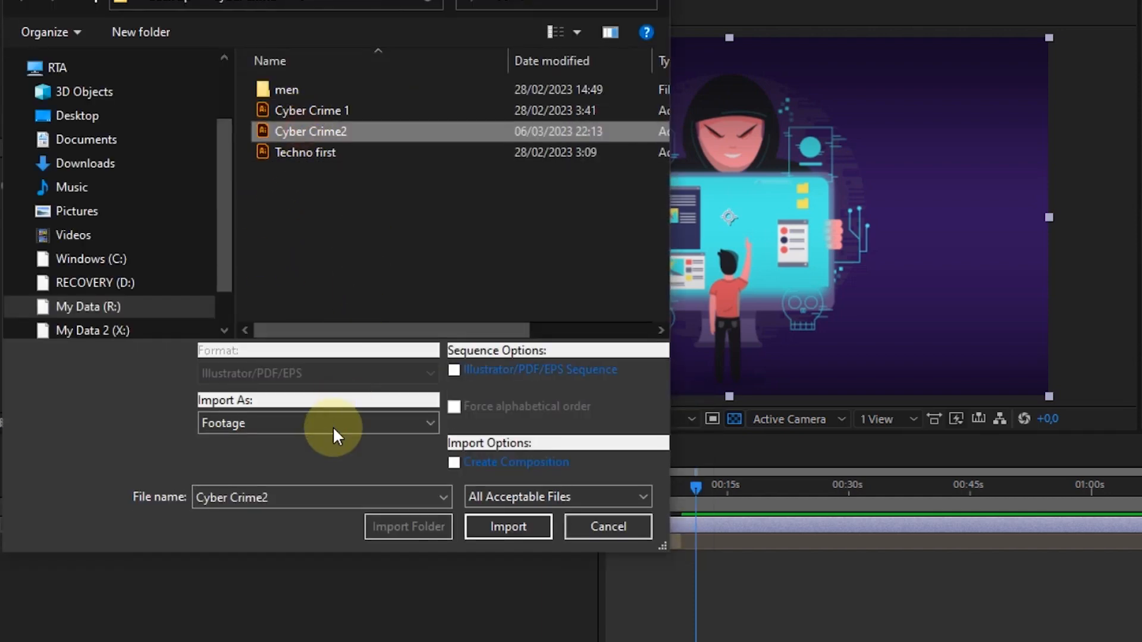
{"action": "left_click", "coordinate": [317, 423]}
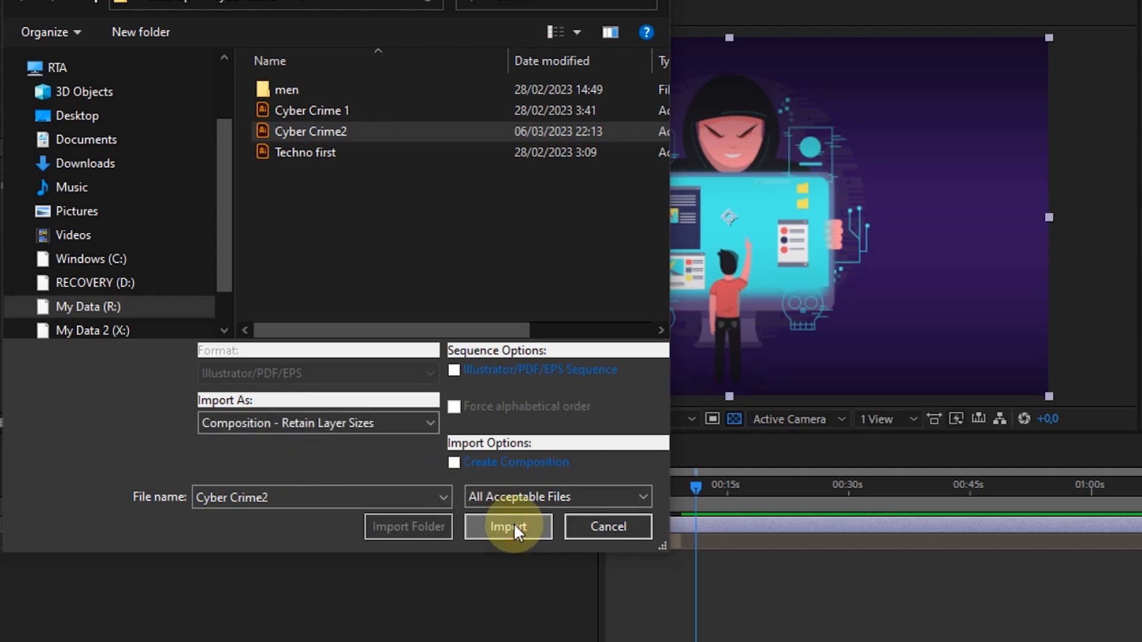
{"action": "left_click", "coordinate": [508, 527]}
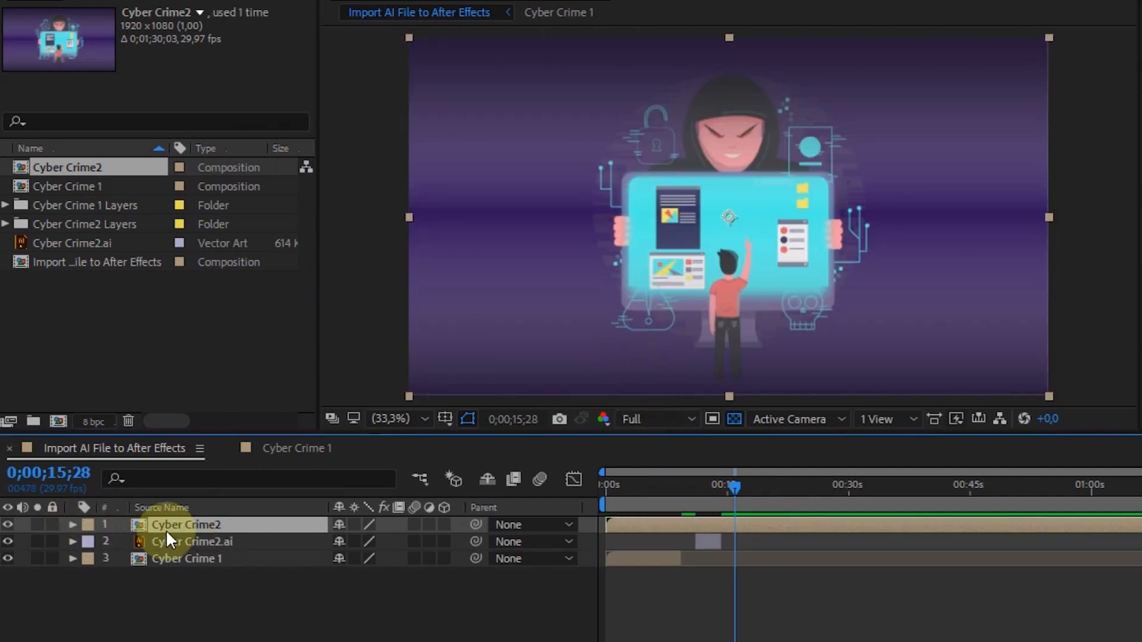
Step: Inside the Cyber Crime2 composition, hide the vignette layer and shift the disk graphic right
{"action": "double_click", "coordinate": [186, 524]}
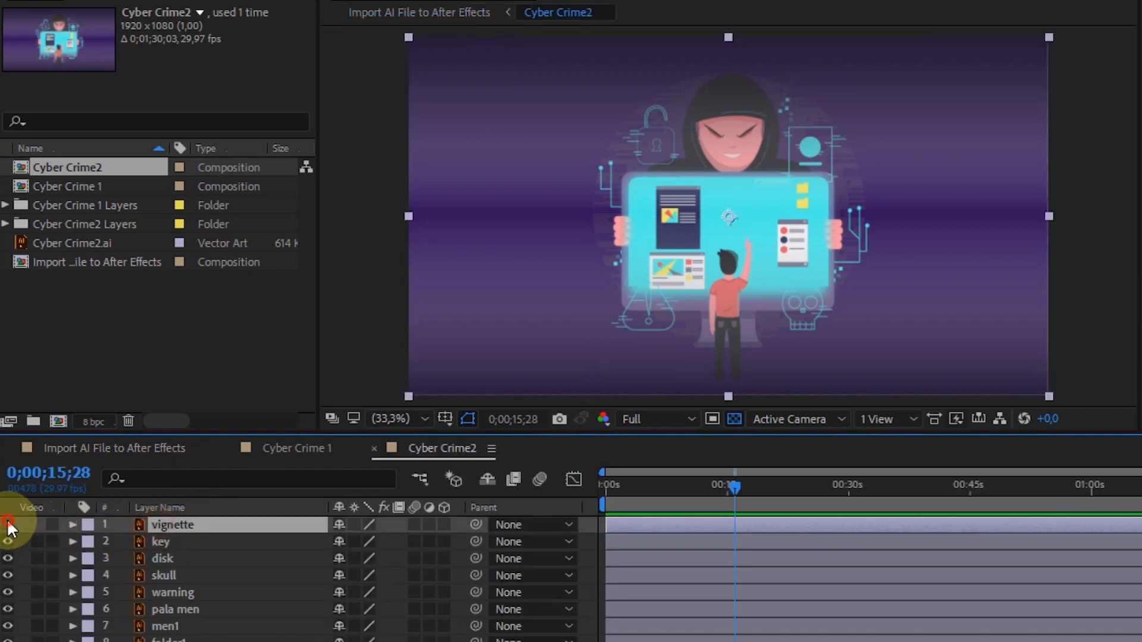
{"action": "left_click", "coordinate": [9, 525]}
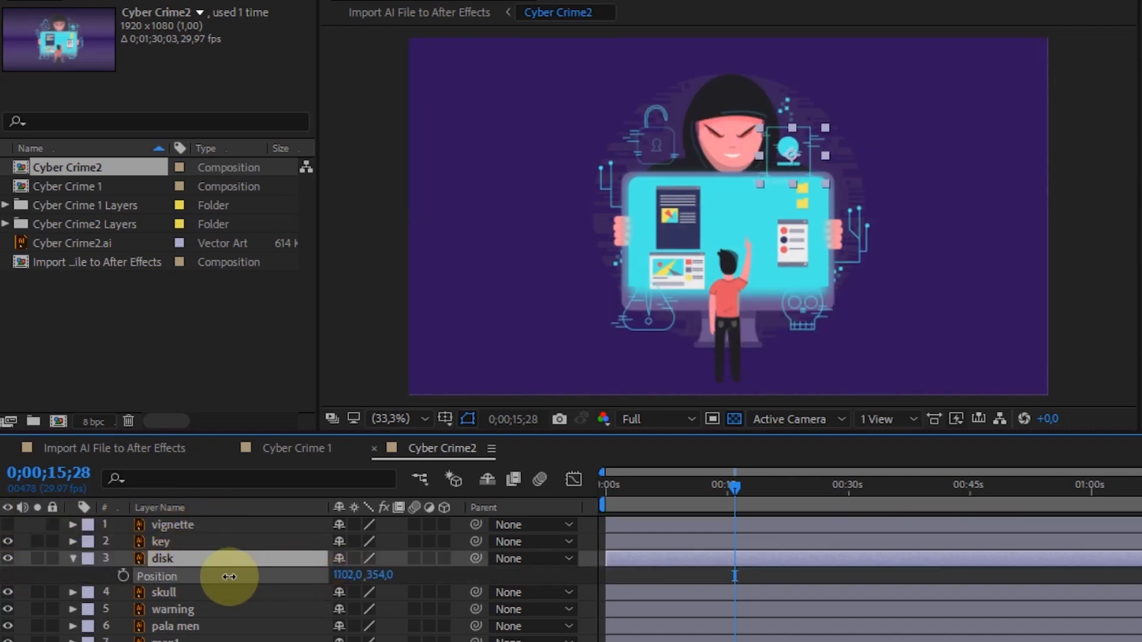
{"action": "left_click_drag", "start_coordinate": [230, 576], "coordinate": [346, 576]}
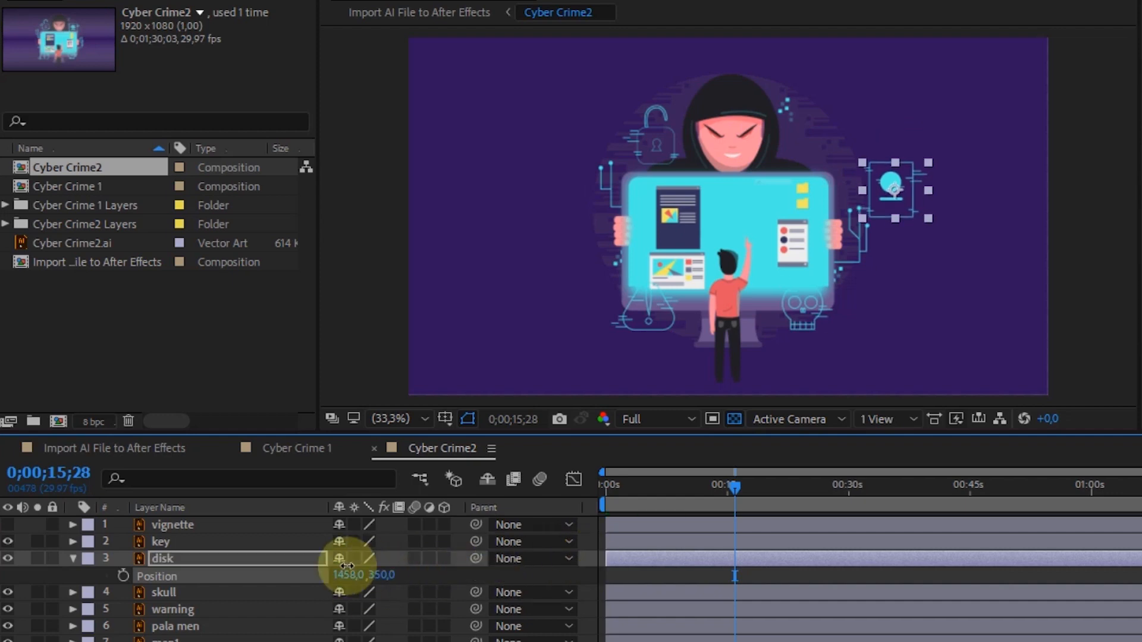
{"action": "left_click", "coordinate": [68, 187]}
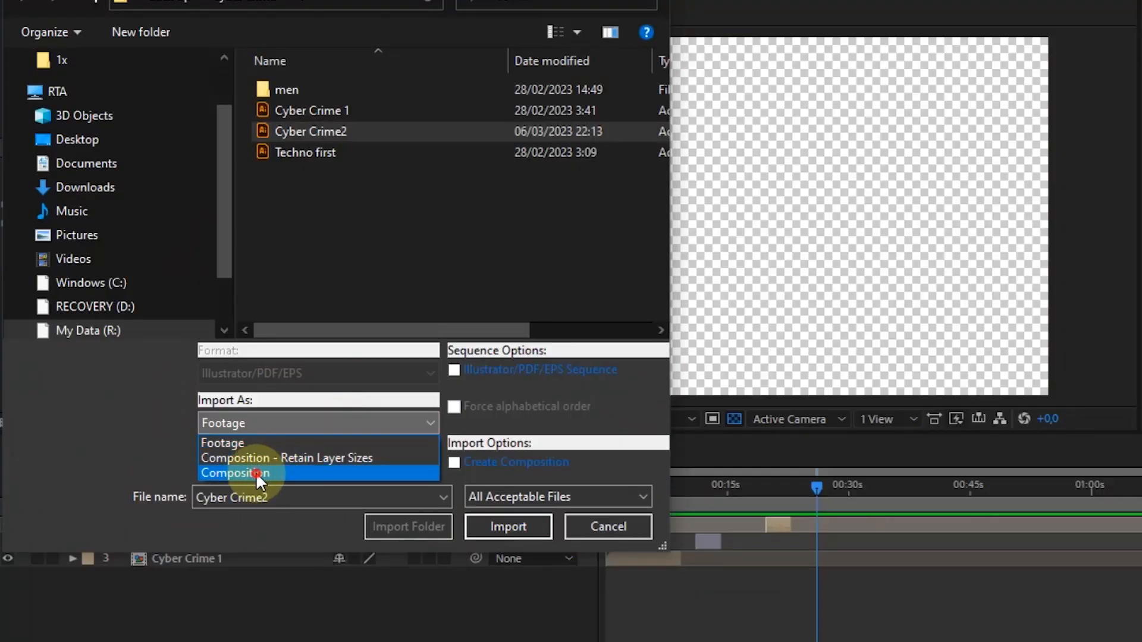
Step: Import Cyber Crime2 as a plain Composition, producing the Cyber Crime3 composition
{"action": "left_click", "coordinate": [235, 472]}
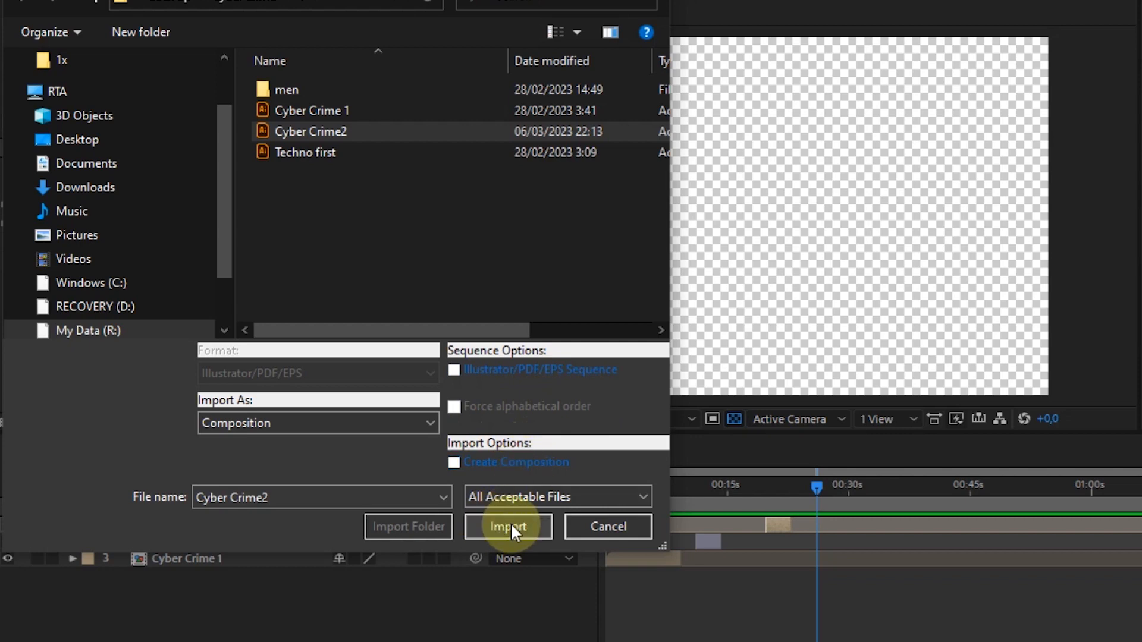
{"action": "left_click", "coordinate": [508, 527]}
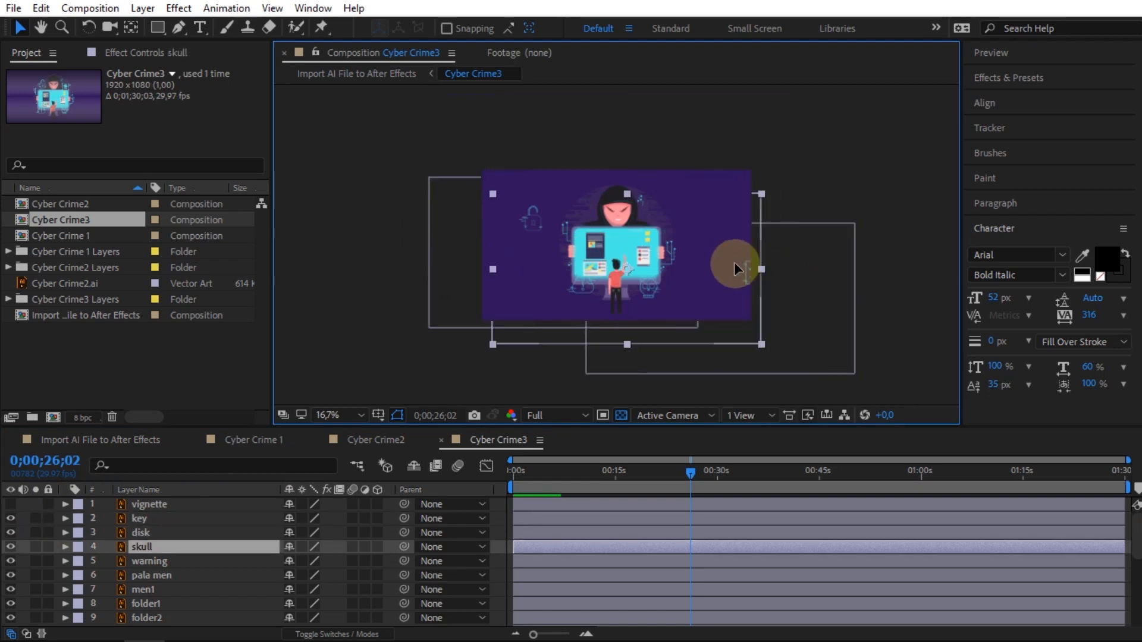
Step: Select the key layer in Cyber Crime3 to show its full-document bounding box
{"action": "left_click", "coordinate": [138, 518]}
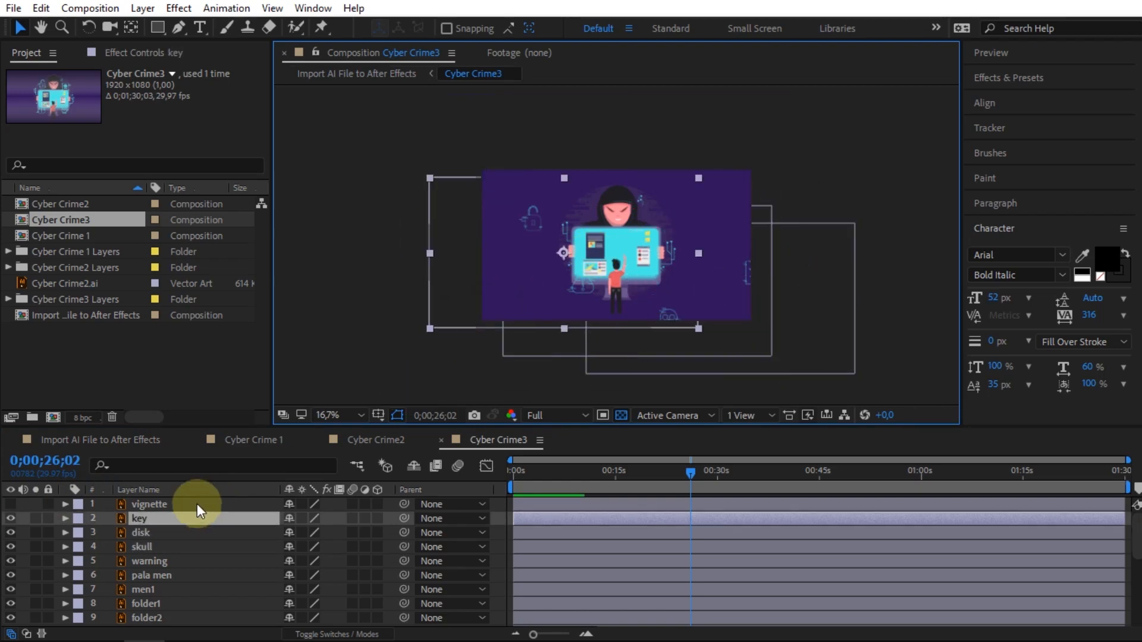